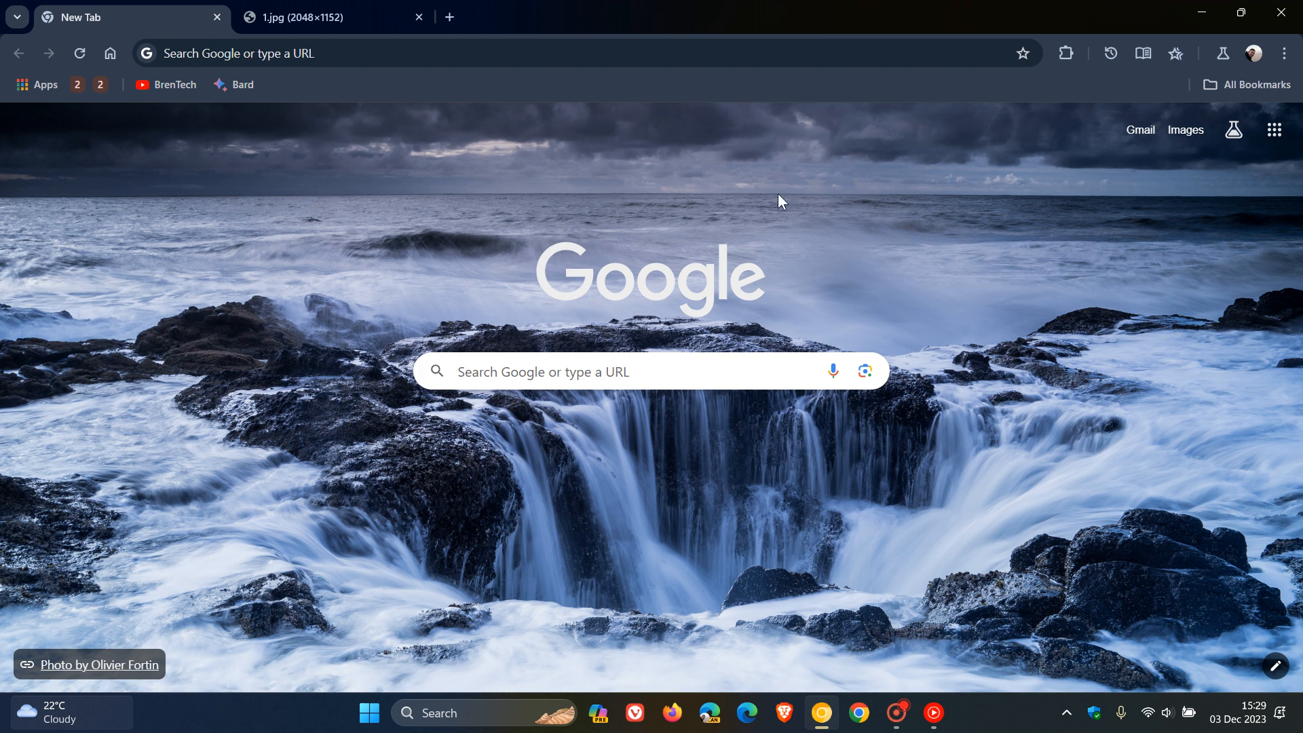
pyautogui.moveTo(1003, 370)
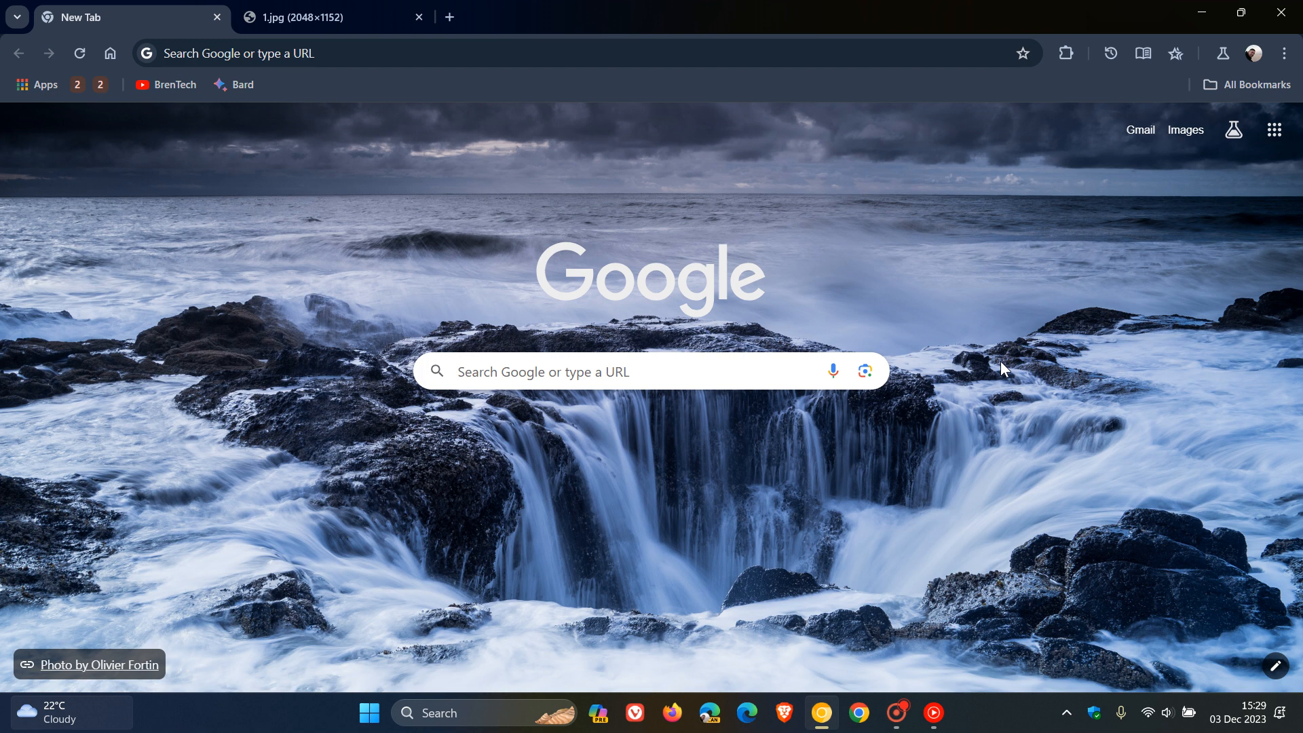
pyautogui.moveTo(976, 277)
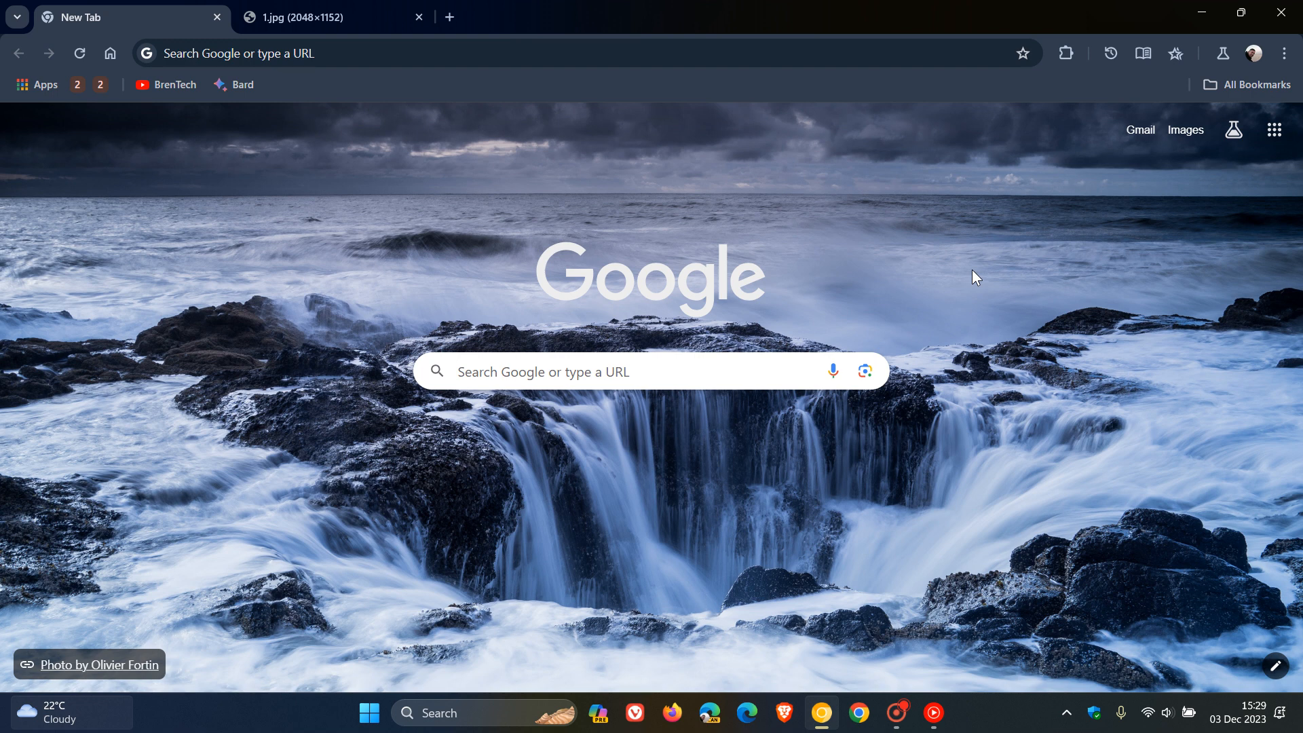
pyautogui.moveTo(928, 274)
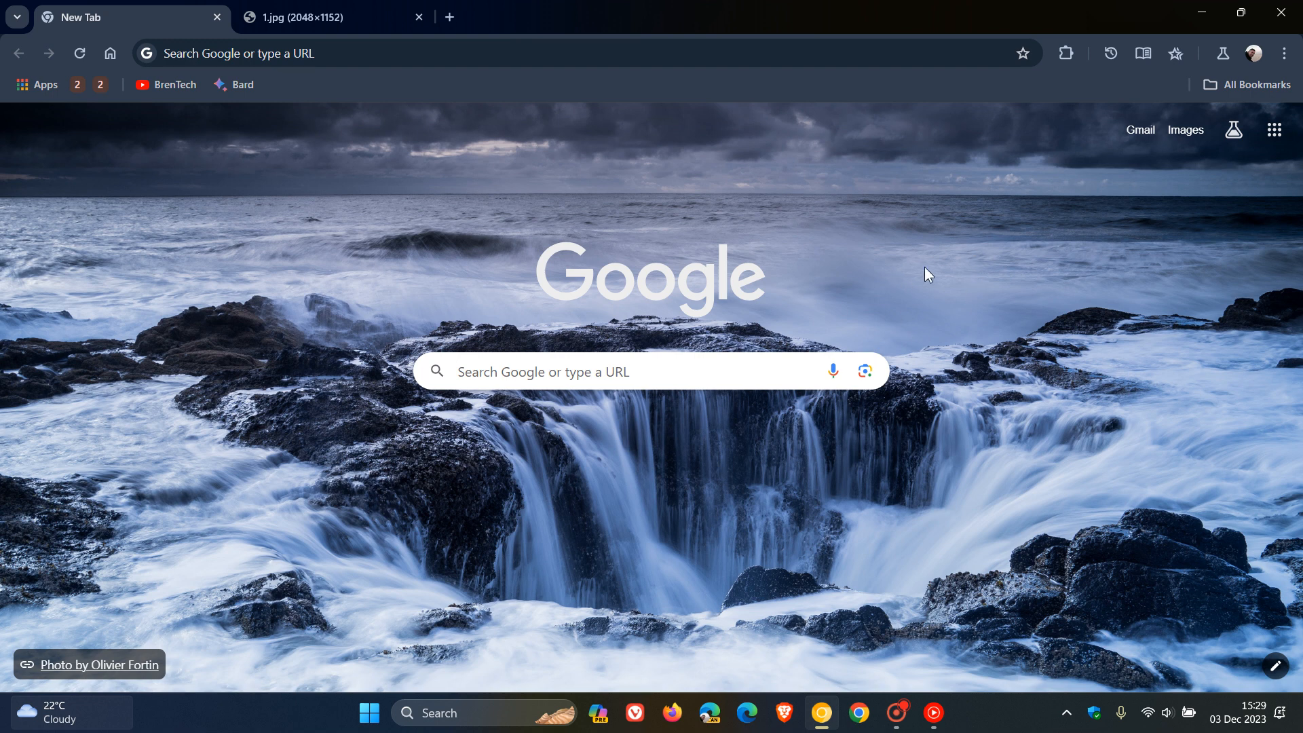
pyautogui.moveTo(405, 126)
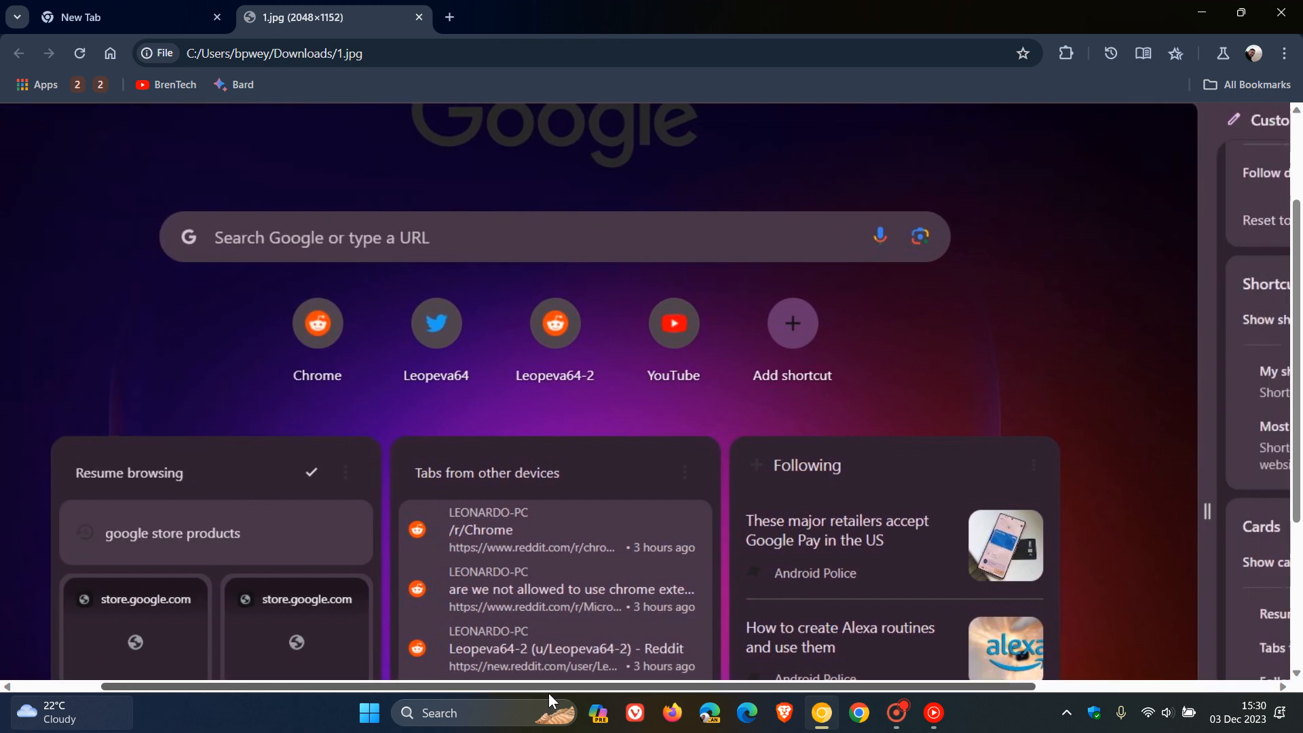
pyautogui.scroll(-3)
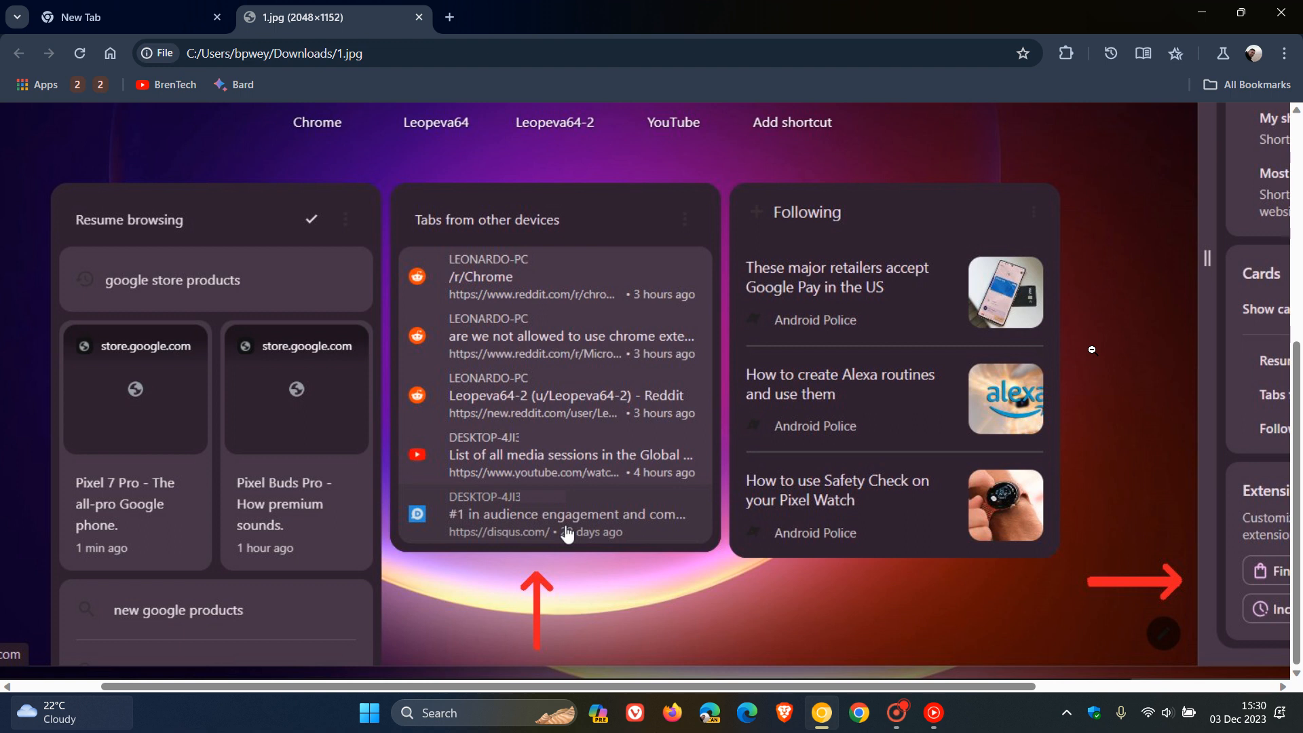
pyautogui.moveTo(502, 278)
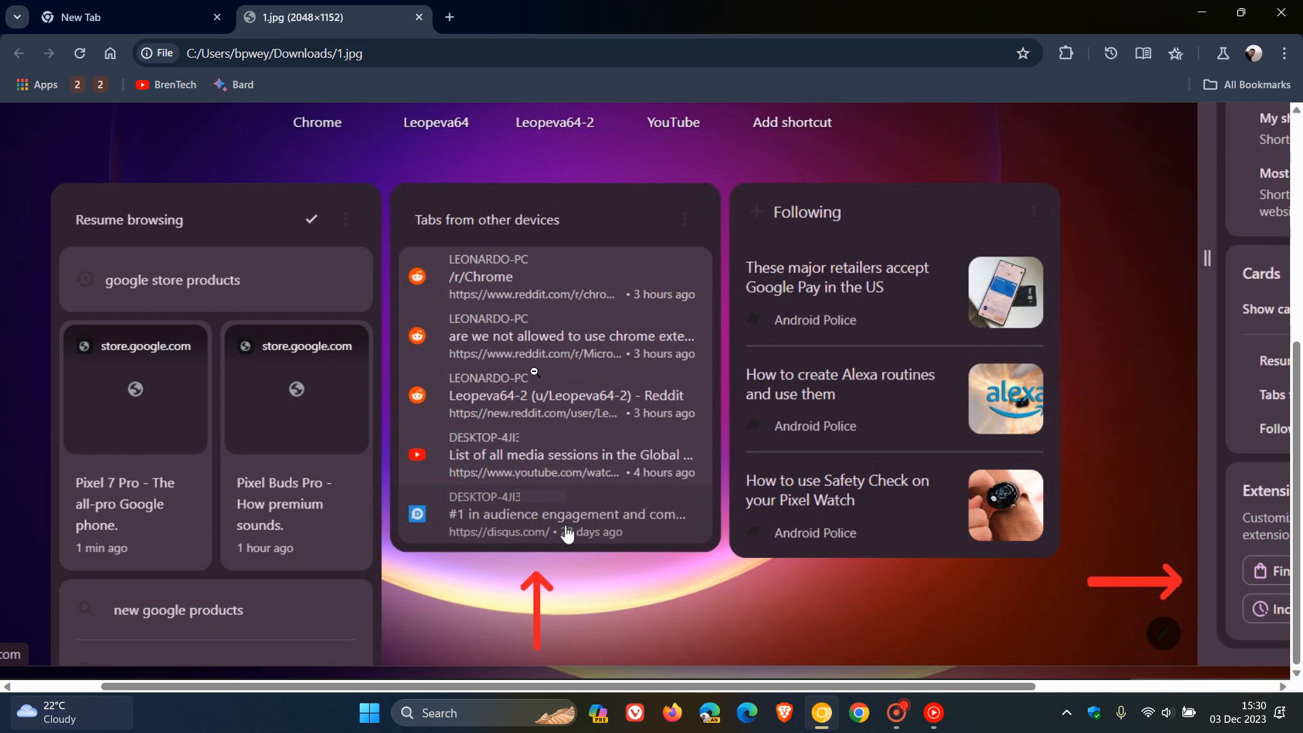
pyautogui.moveTo(569, 325)
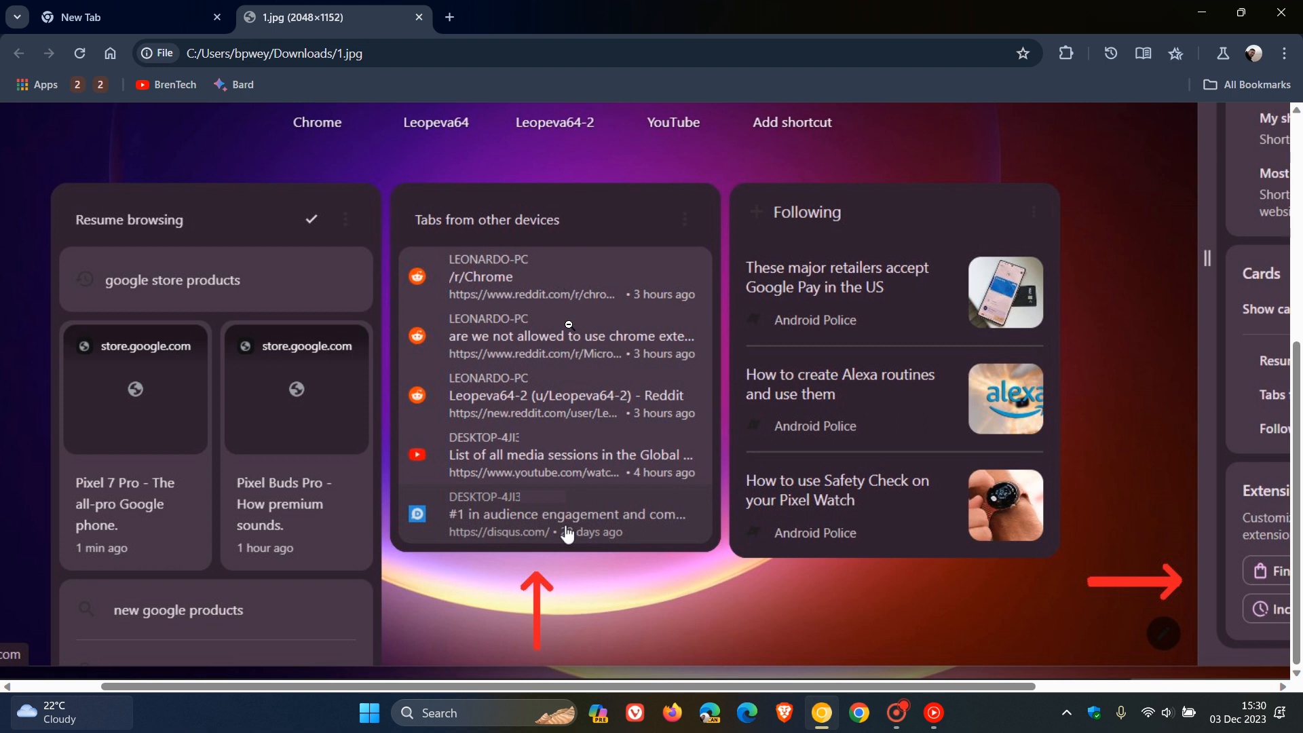
pyautogui.moveTo(231, 287)
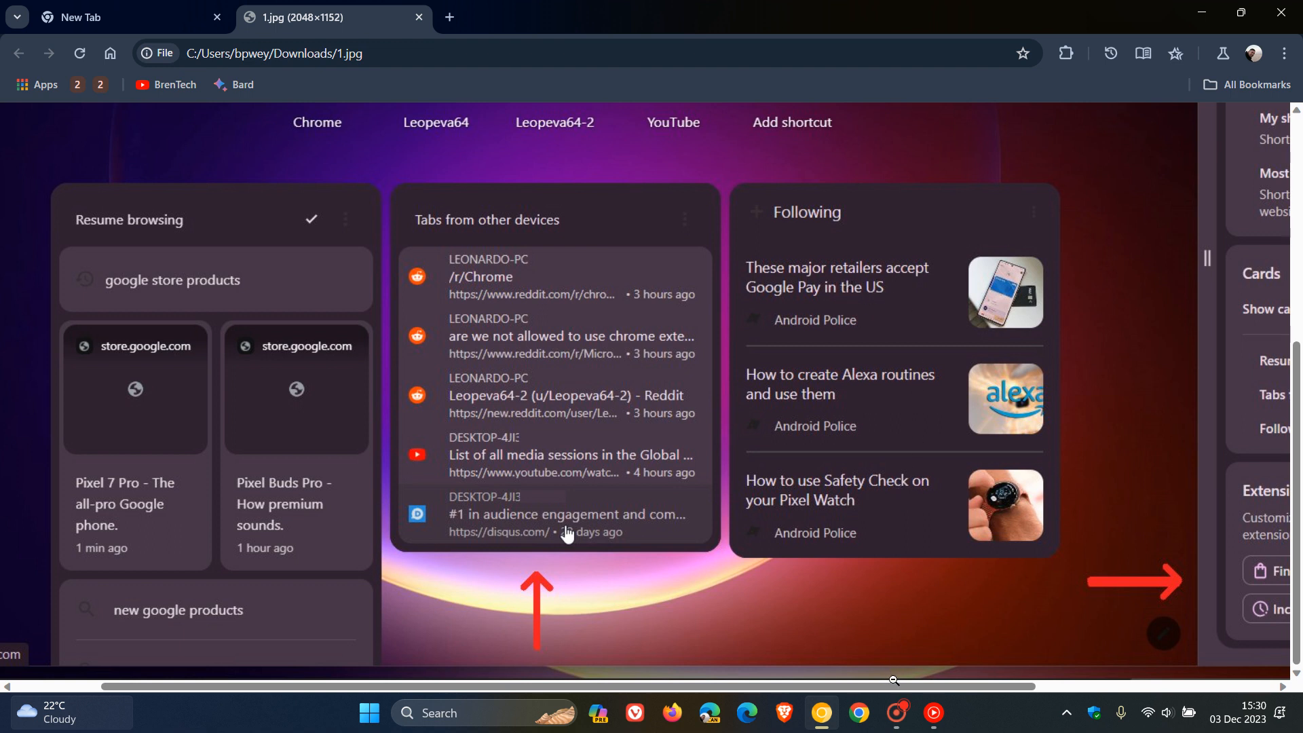
pyautogui.hscroll(3)
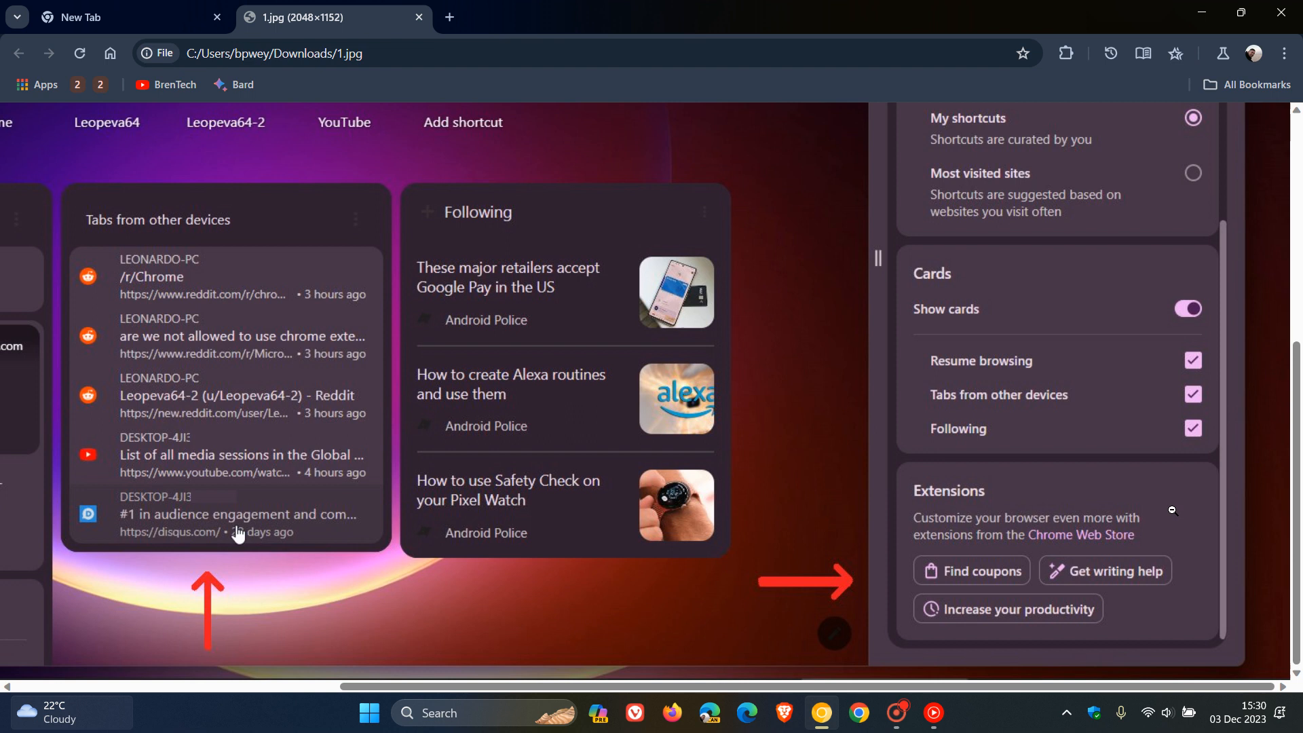
pyautogui.moveTo(1163, 526)
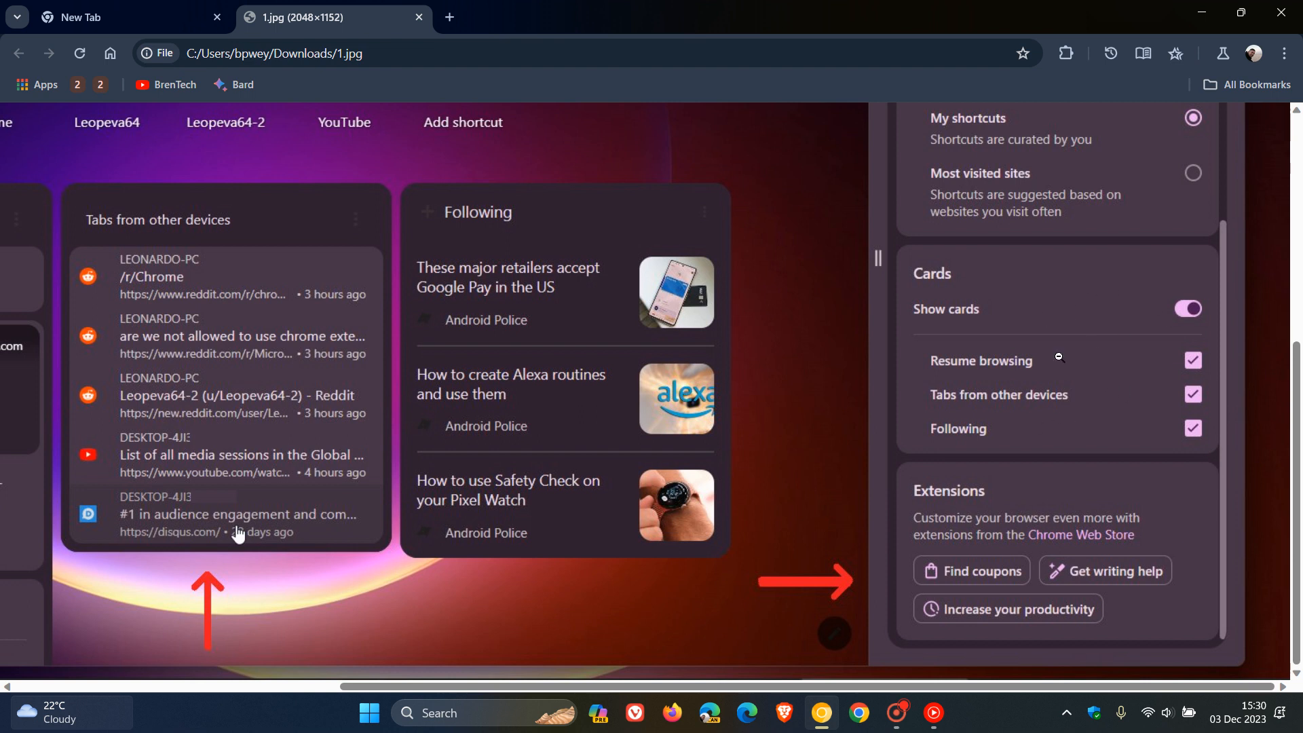
pyautogui.moveTo(1097, 386)
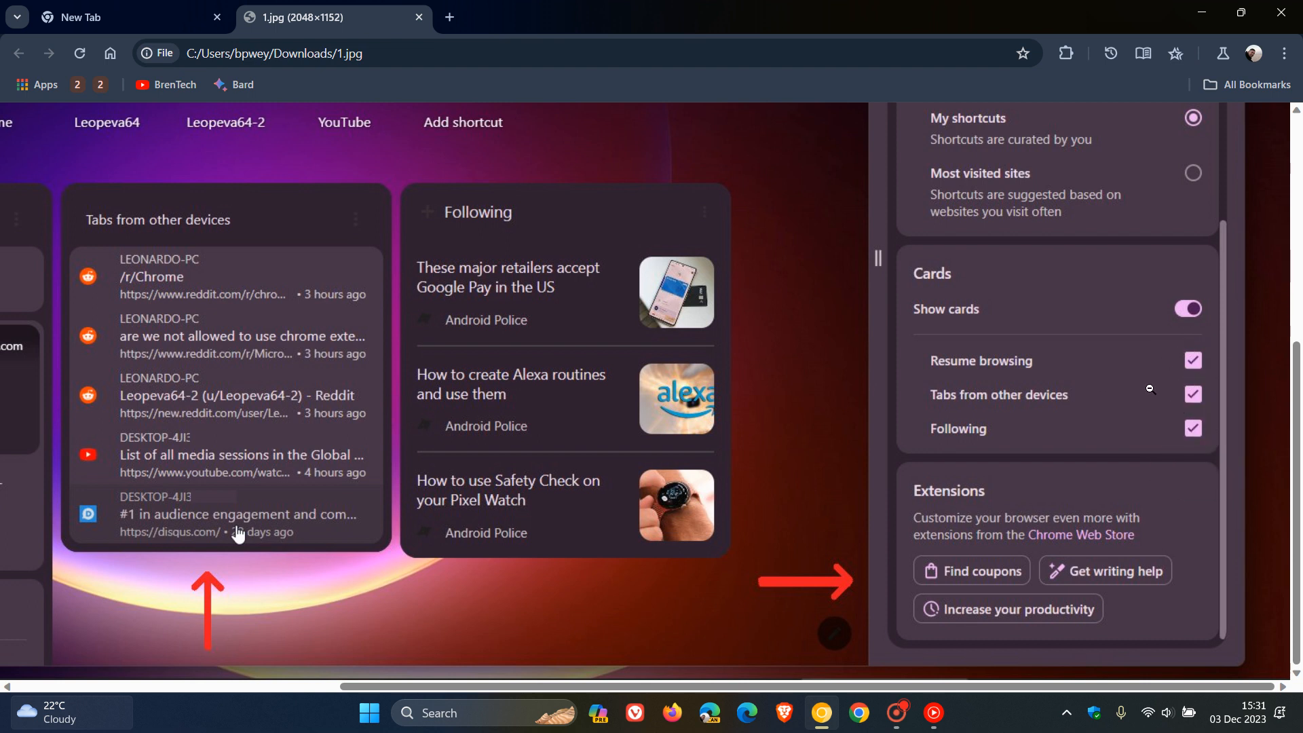
pyautogui.moveTo(1150, 389)
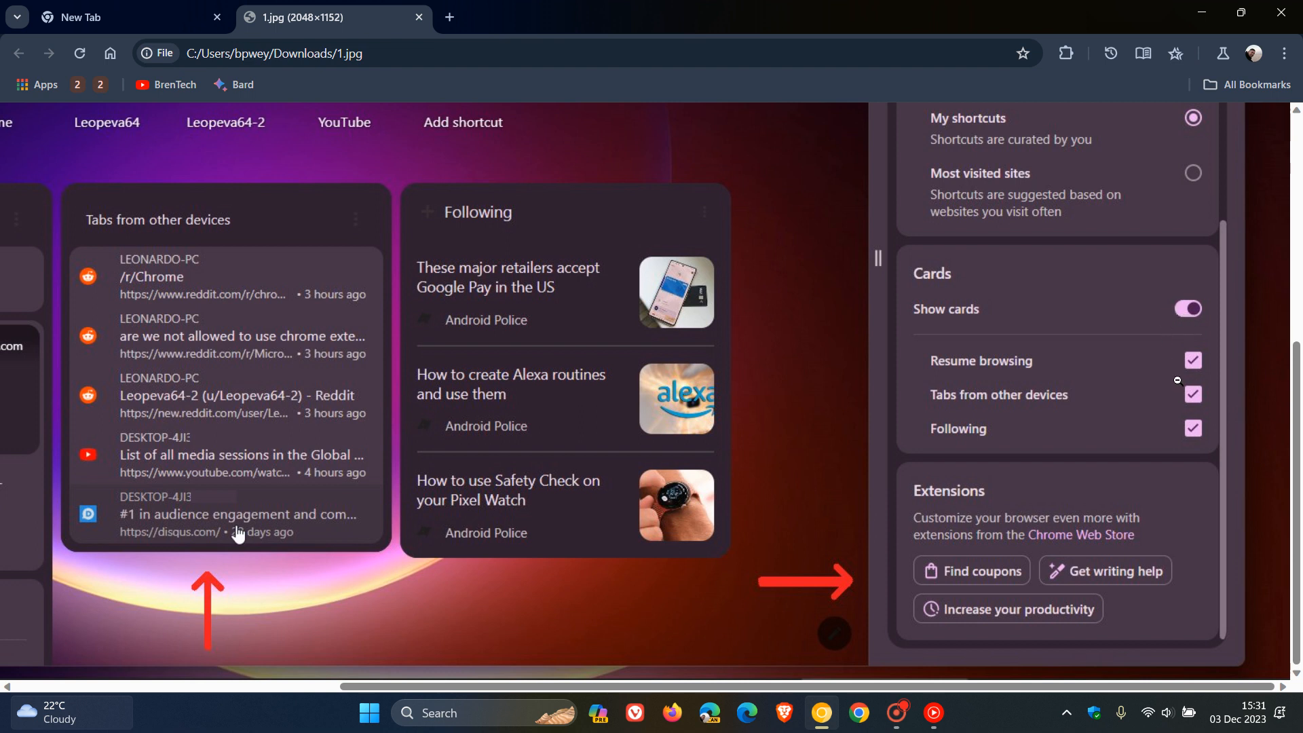
pyautogui.moveTo(1122, 419)
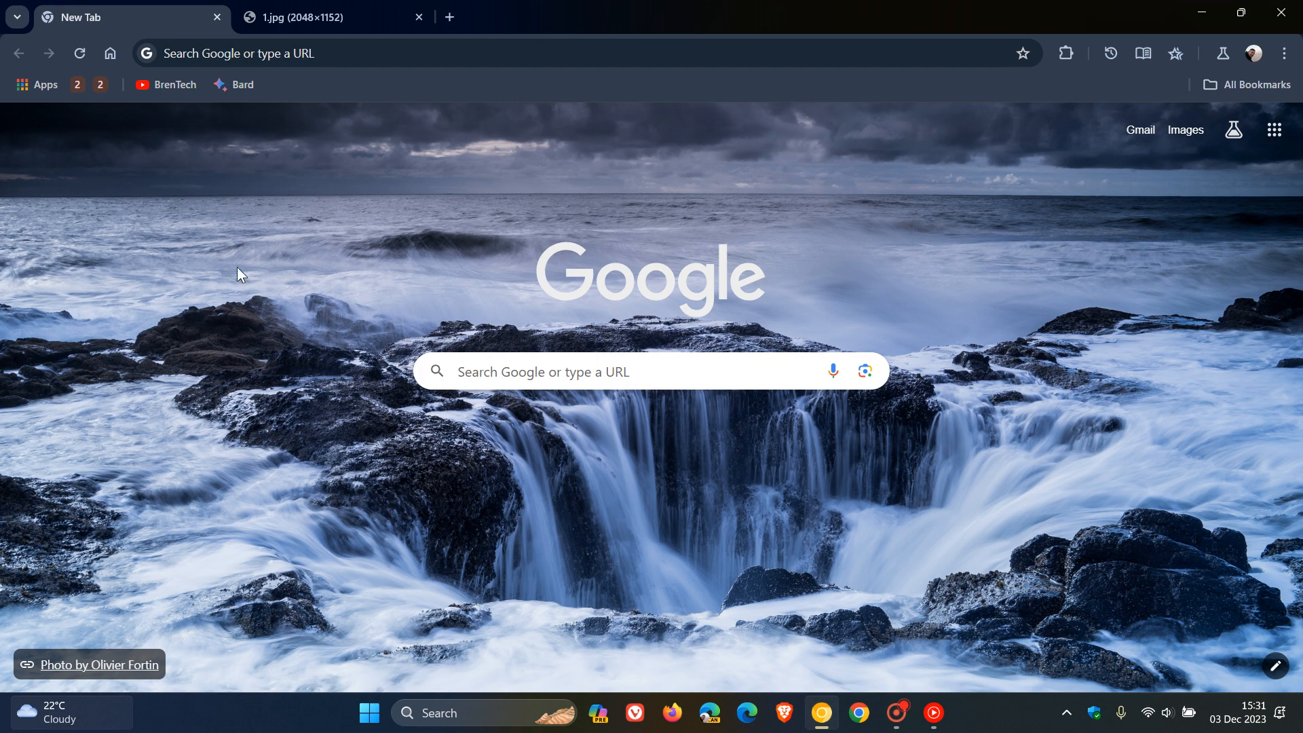
pyautogui.moveTo(968, 243)
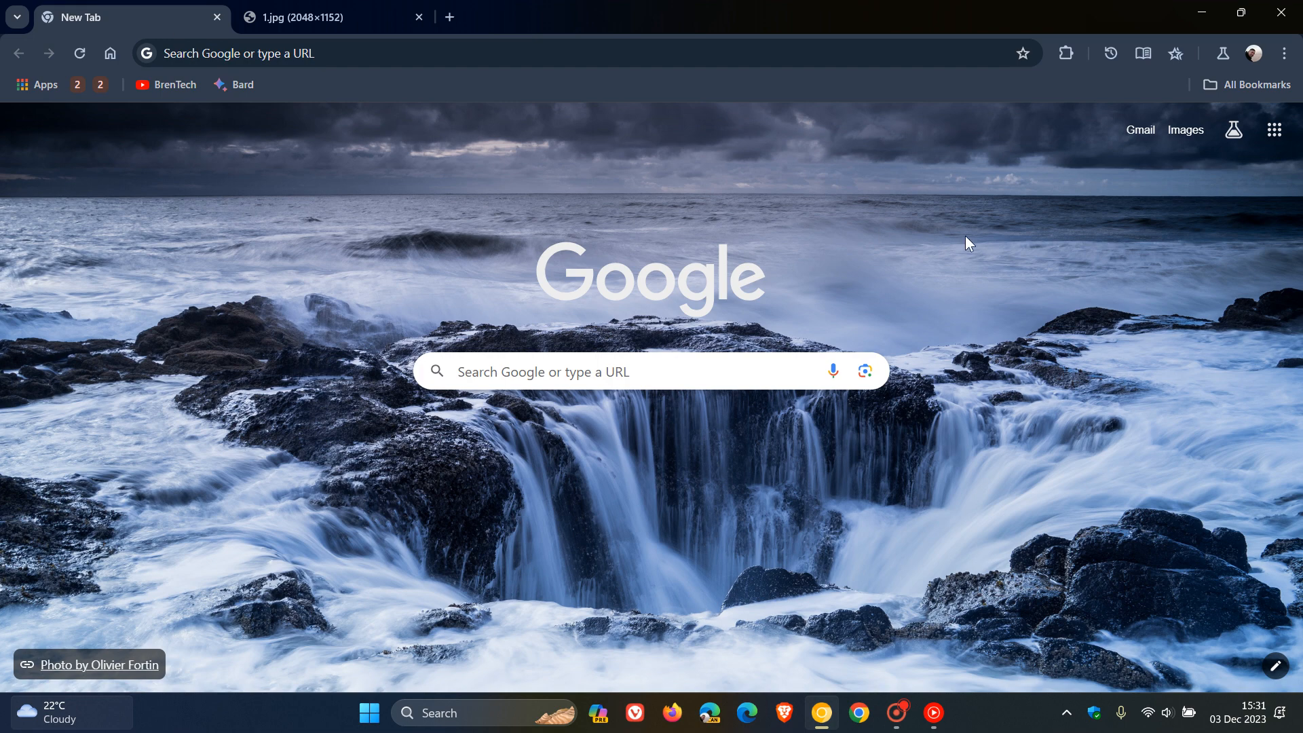